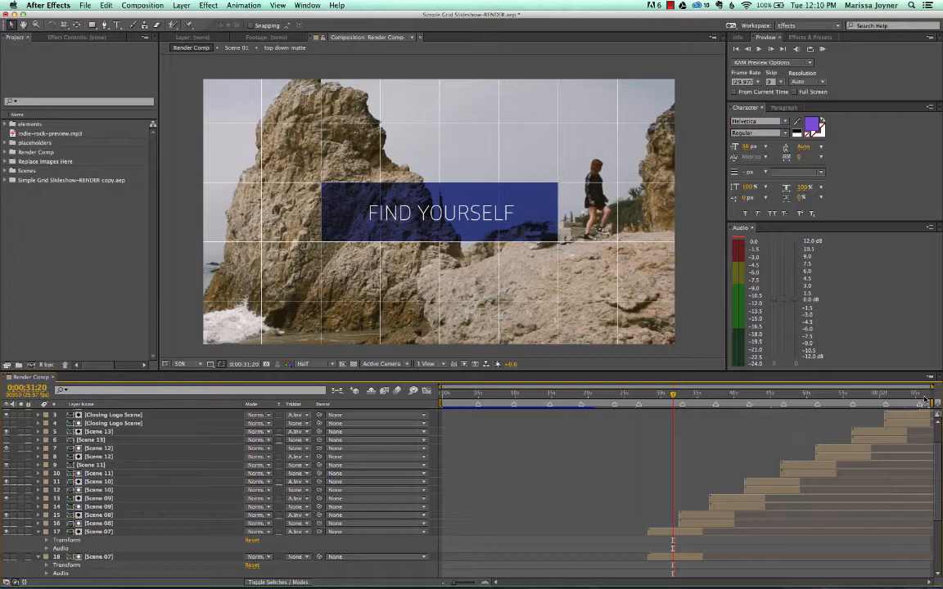
mouse_move(874, 394)
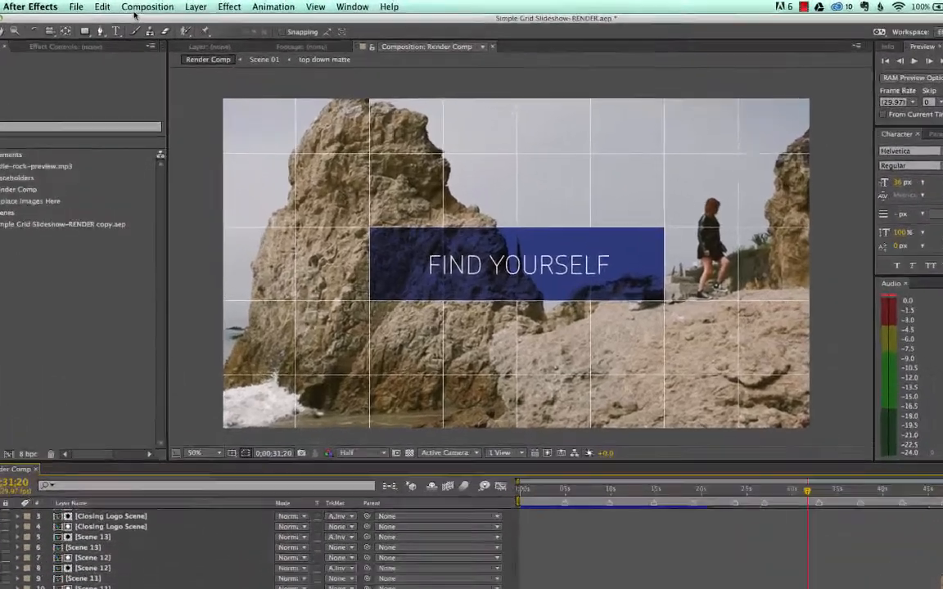
Queue the Render Comp composition via Composition > Add to Render Queue.
click(147, 7)
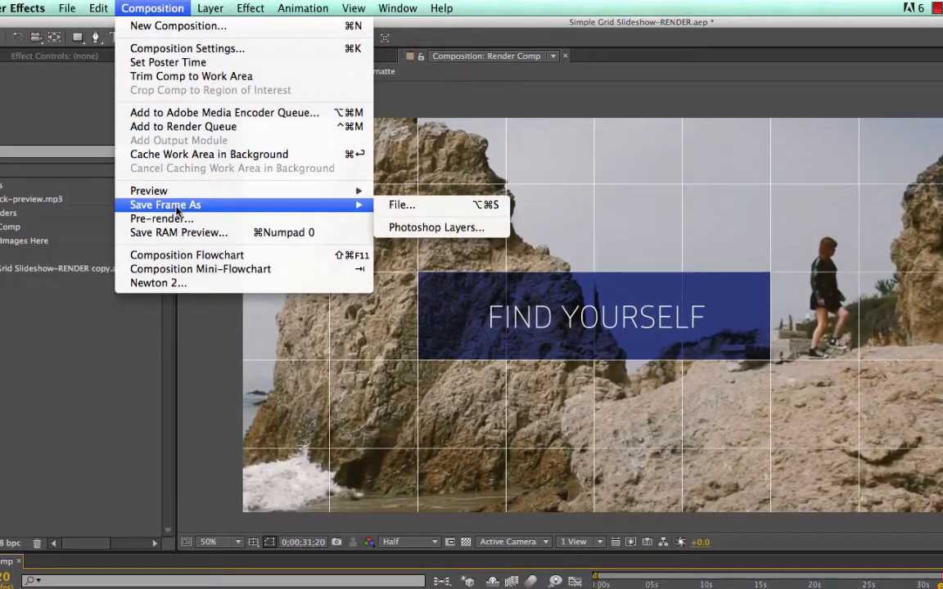
click(184, 126)
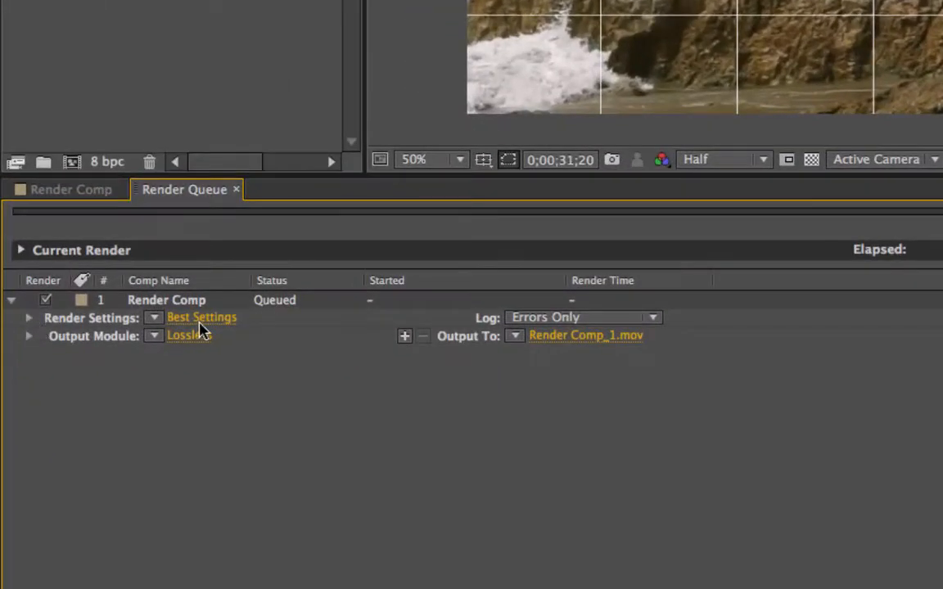
mouse_move(271, 321)
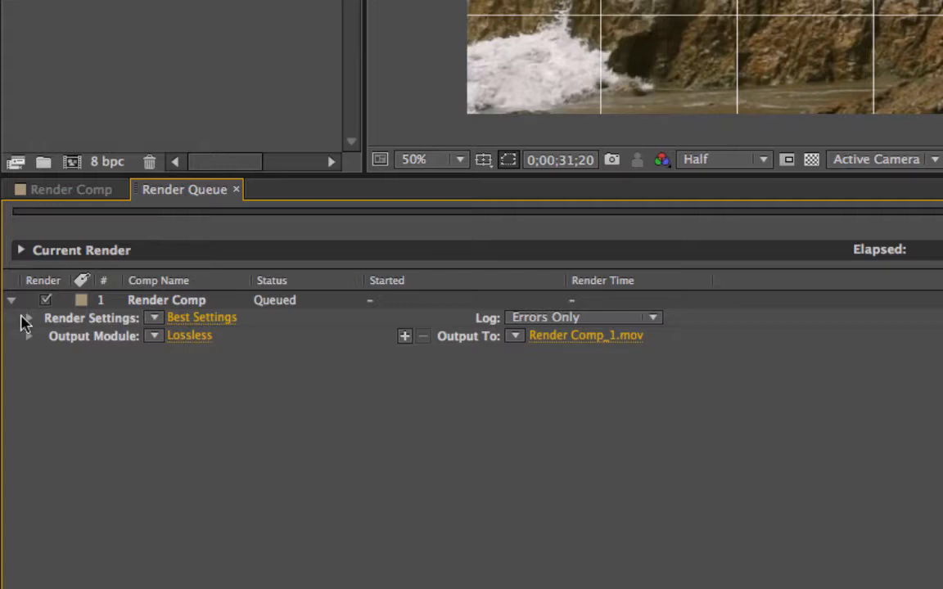
Review the queued item's Render Settings (Best, 1920x1080) and bring up its Lossless output module.
click(26, 318)
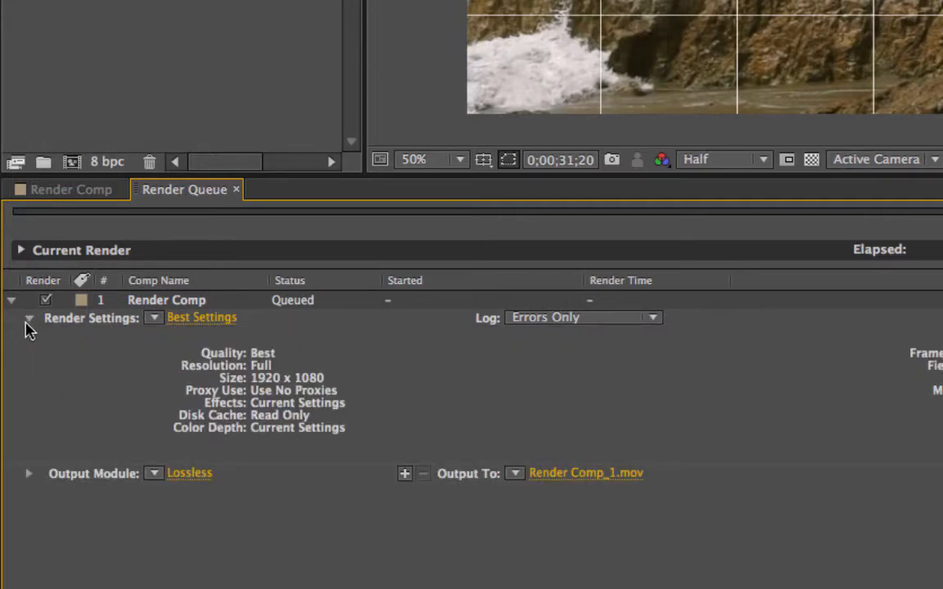
click(29, 317)
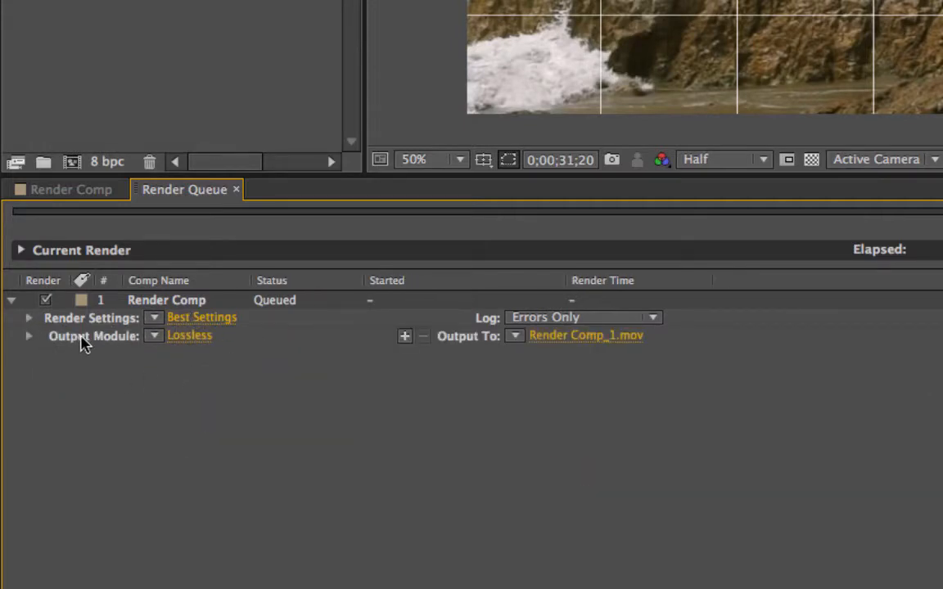
click(189, 334)
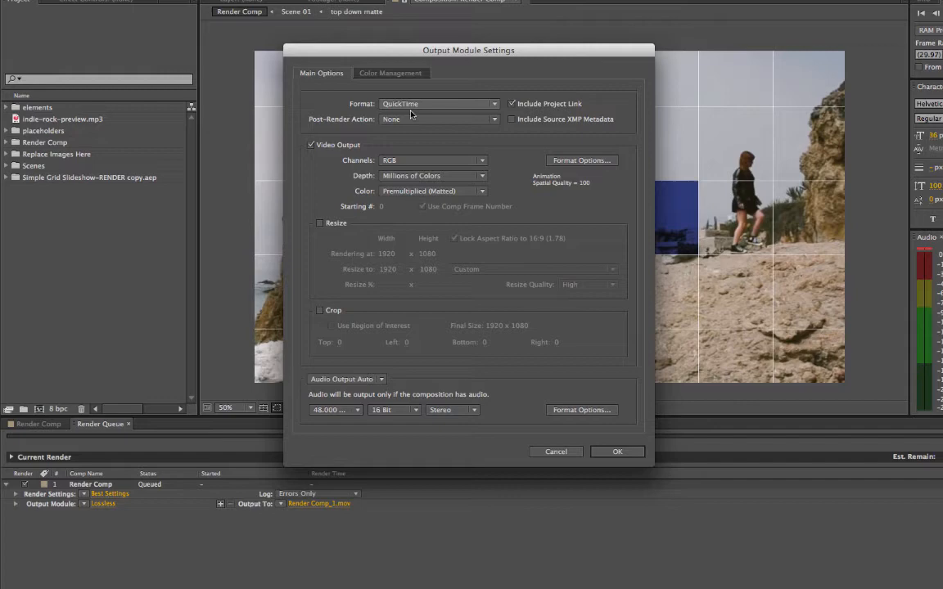
Set the output module format to QuickTime.
click(439, 103)
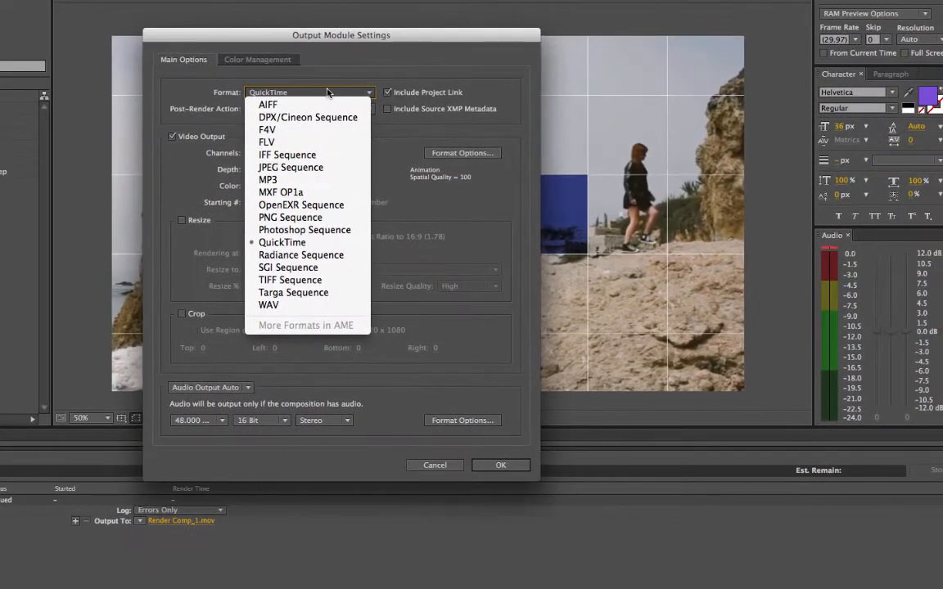
click(282, 243)
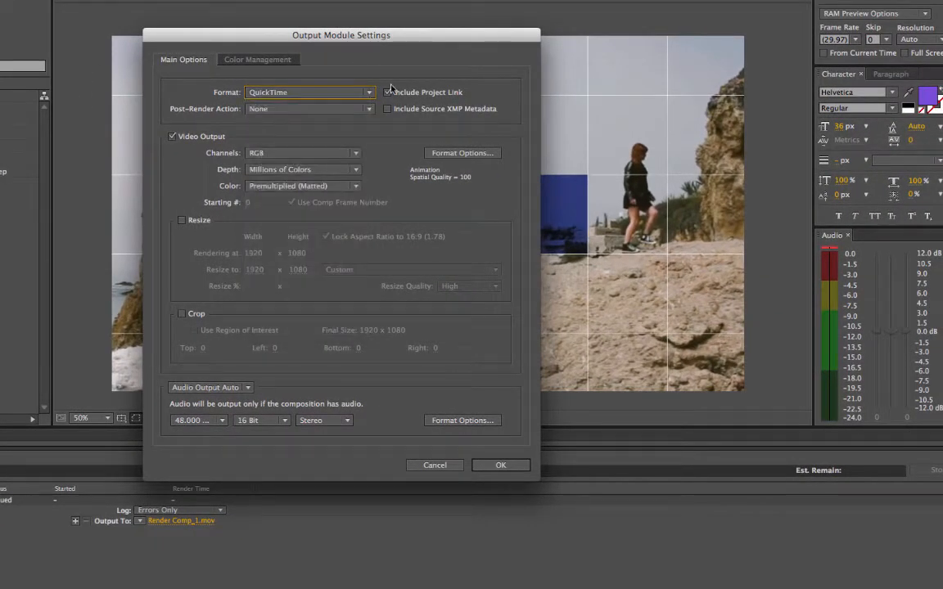
click(386, 92)
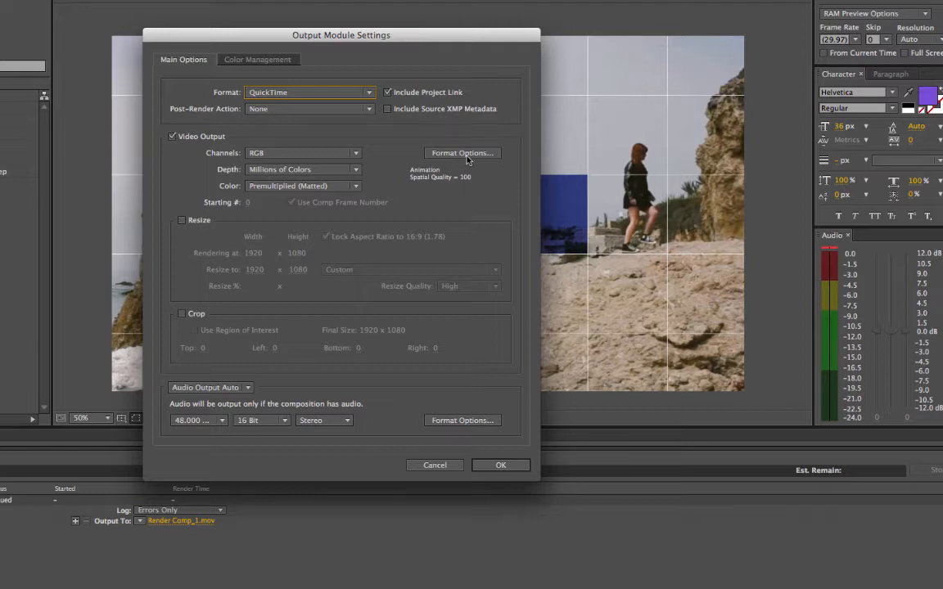
In the QuickTime format options, set the video codec to H.264 and lower its quality.
click(462, 154)
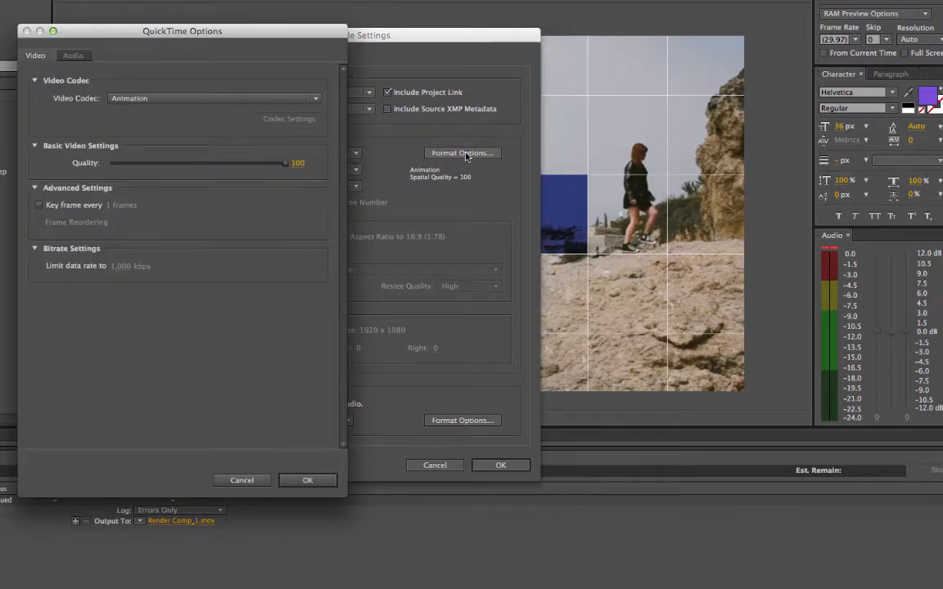
mouse_move(186, 99)
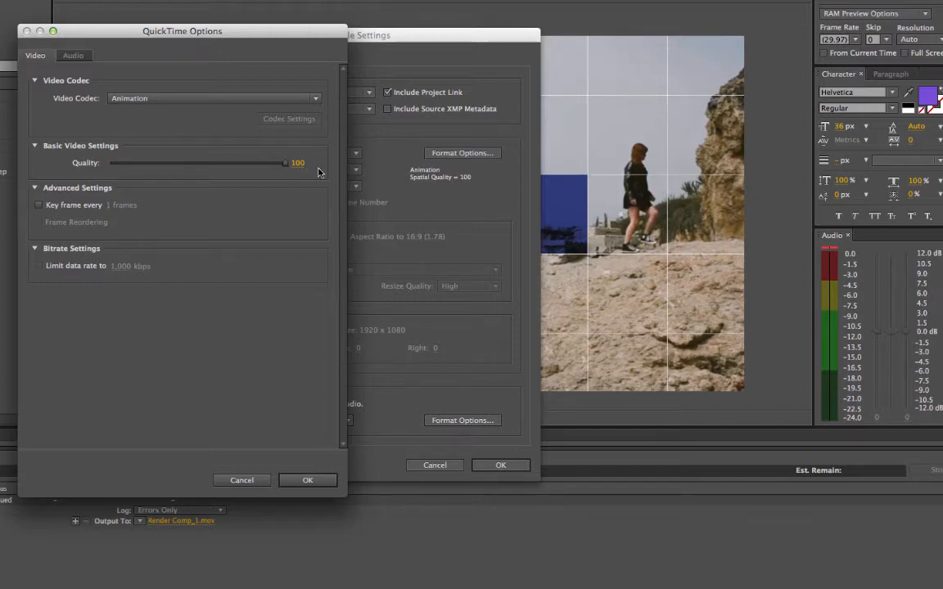
mouse_move(118, 124)
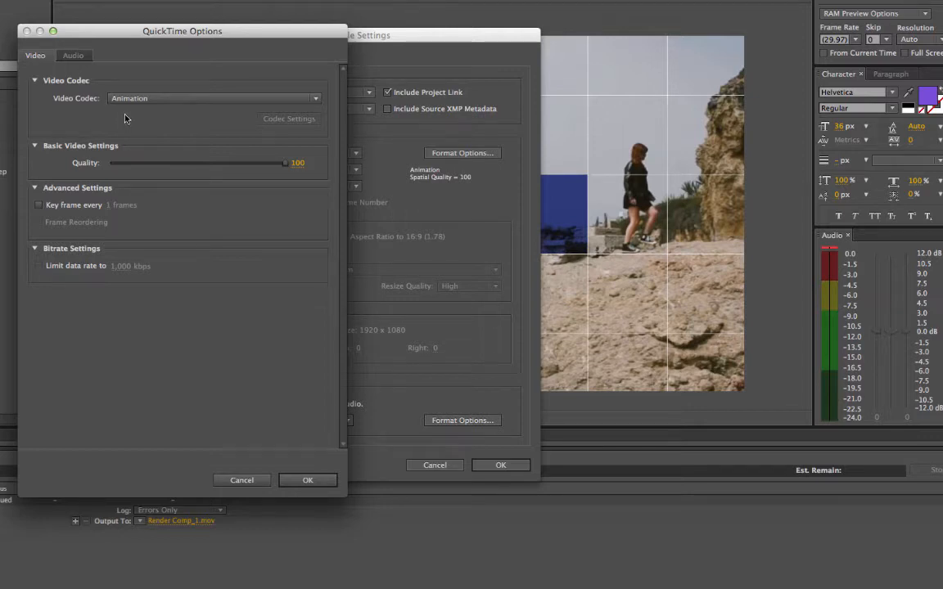
click(214, 98)
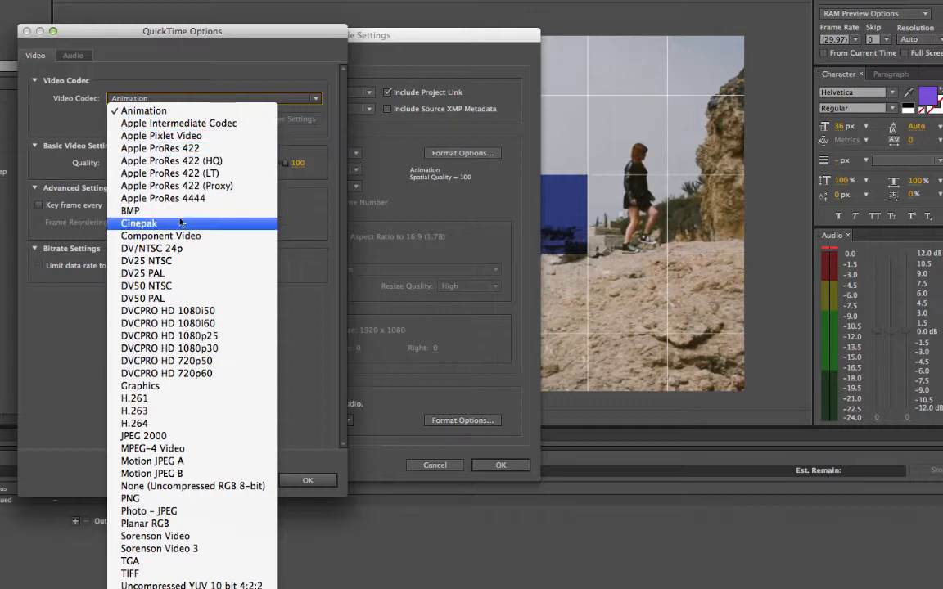
mouse_move(134, 423)
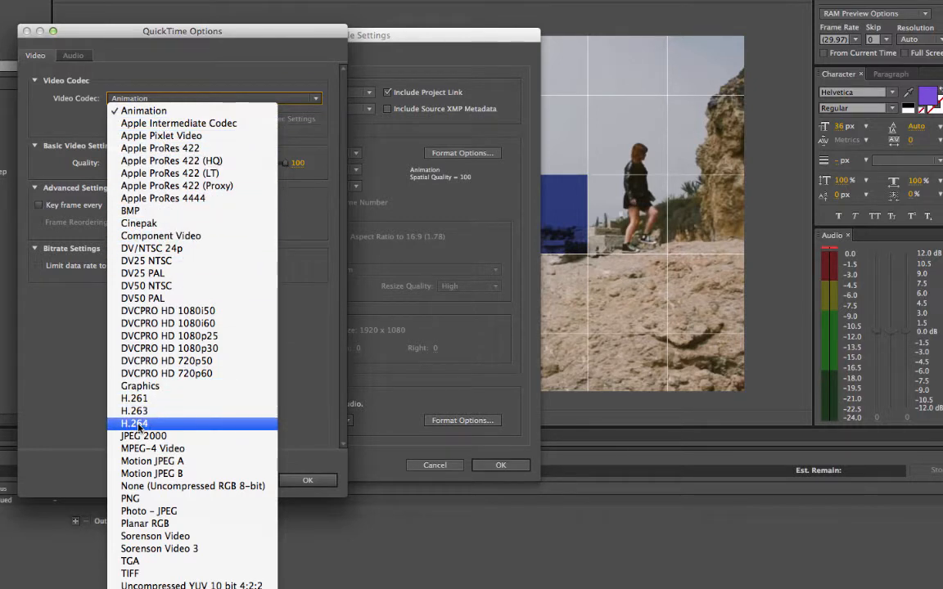
mouse_move(144, 436)
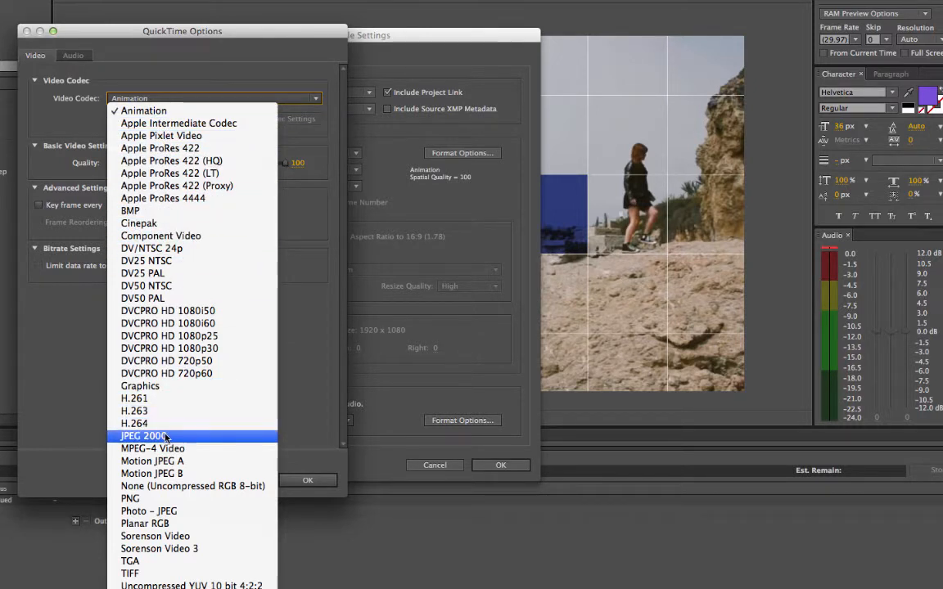
mouse_move(148, 511)
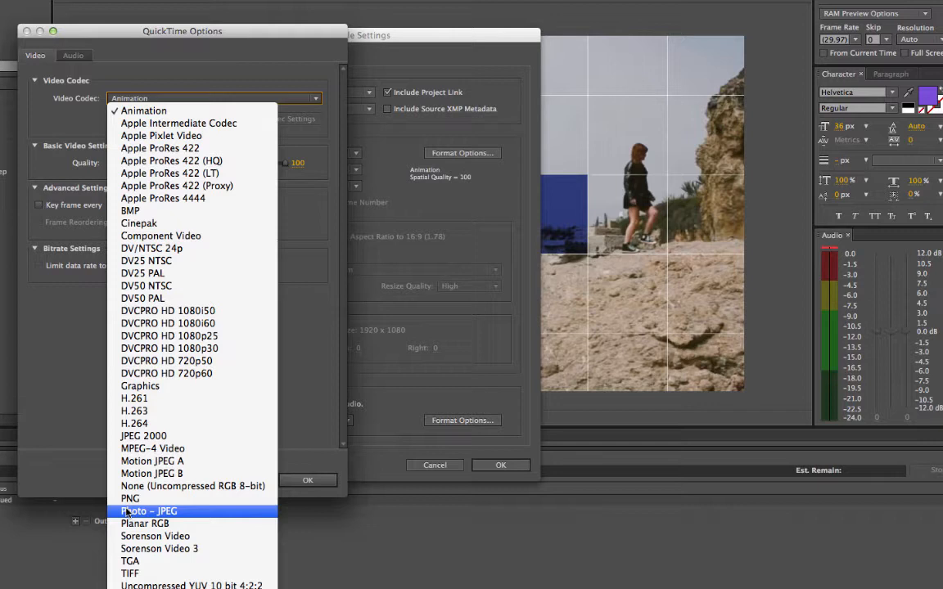
mouse_move(129, 497)
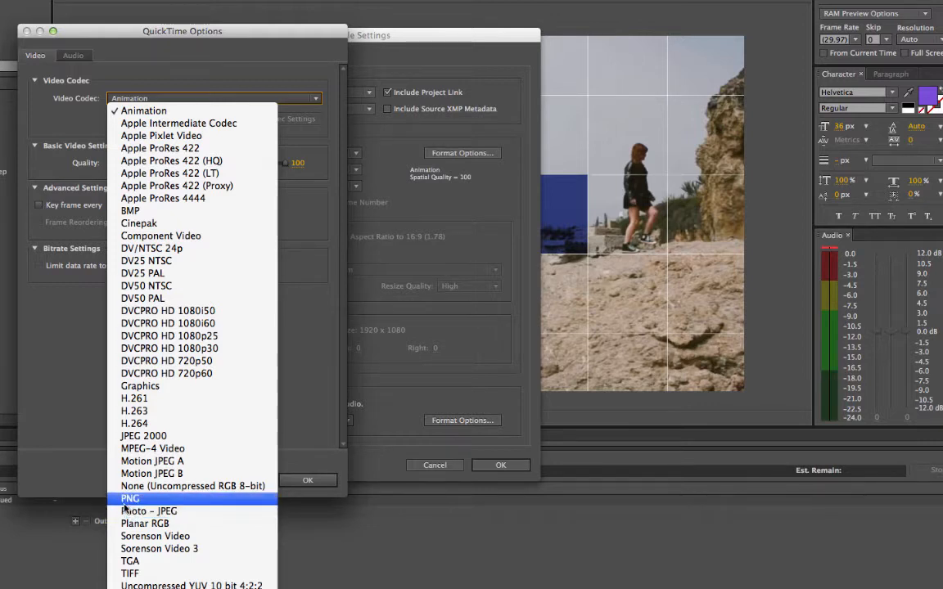
mouse_move(134, 422)
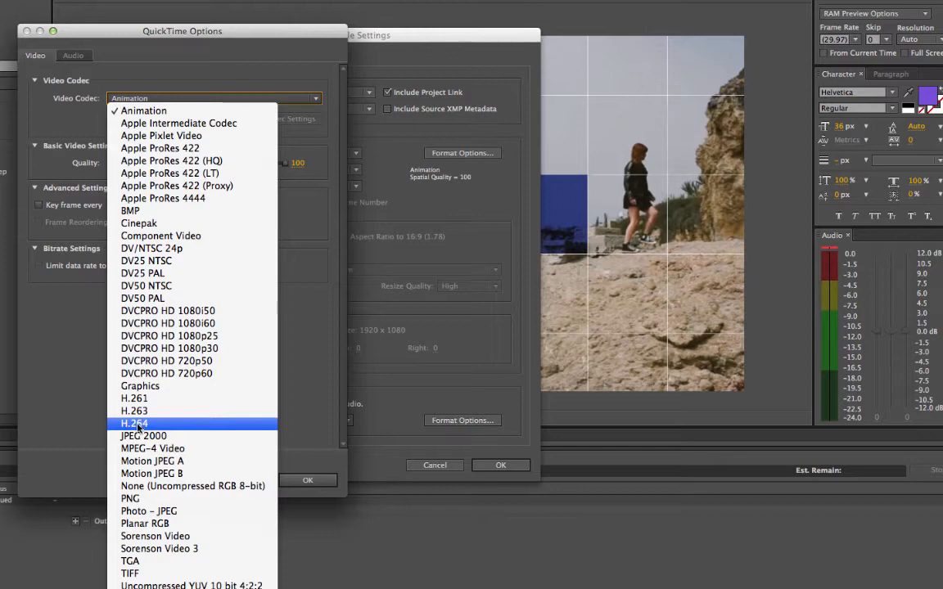
click(134, 422)
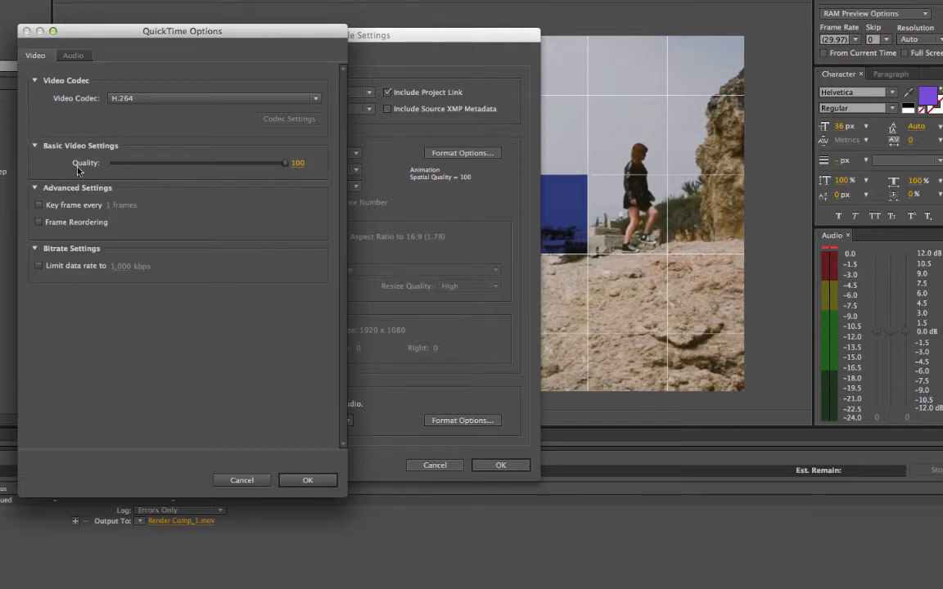
click(297, 163)
text(75)
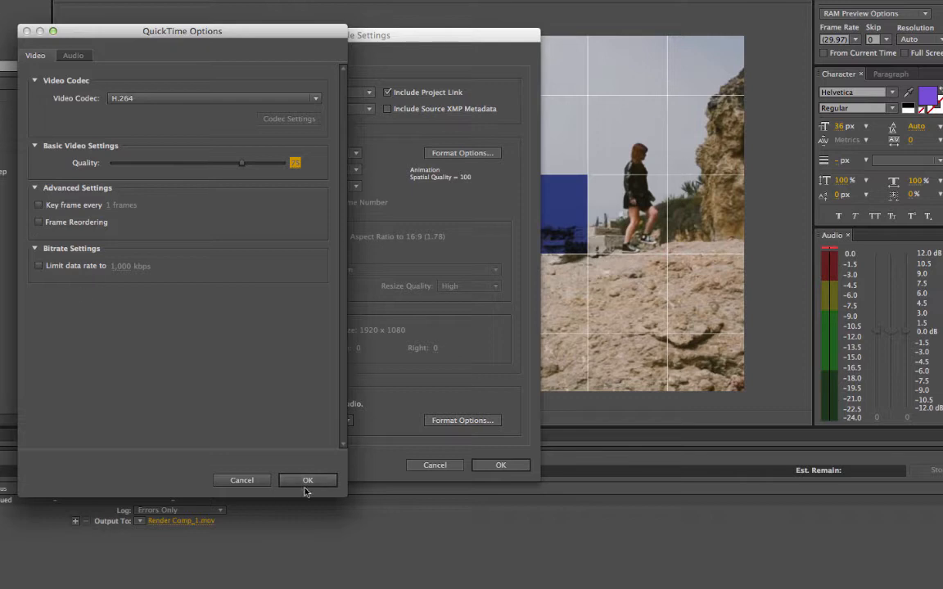
Confirm the codec options and enable resizing with the HDTV 1080 29.97 preset at 1920x1080.
click(307, 480)
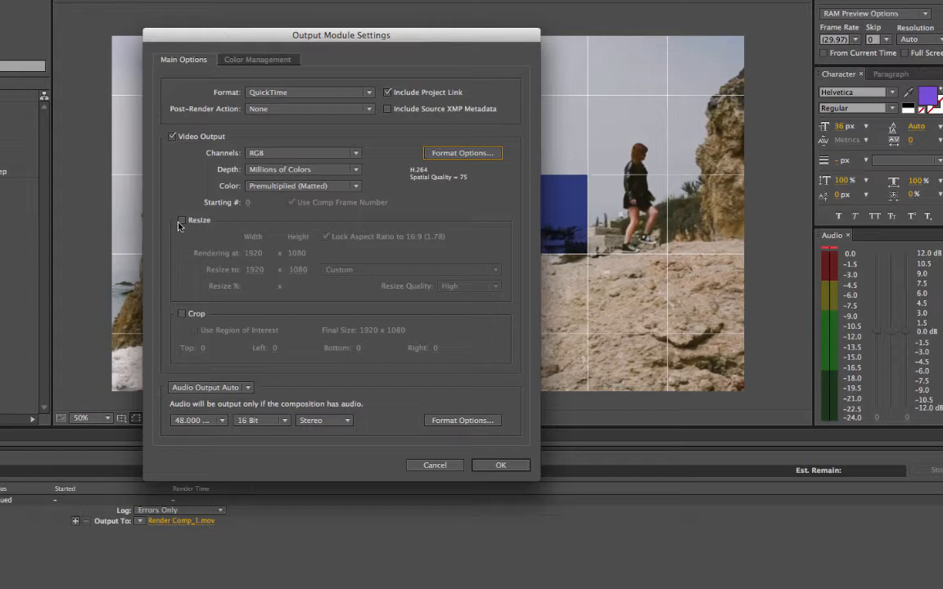
click(180, 220)
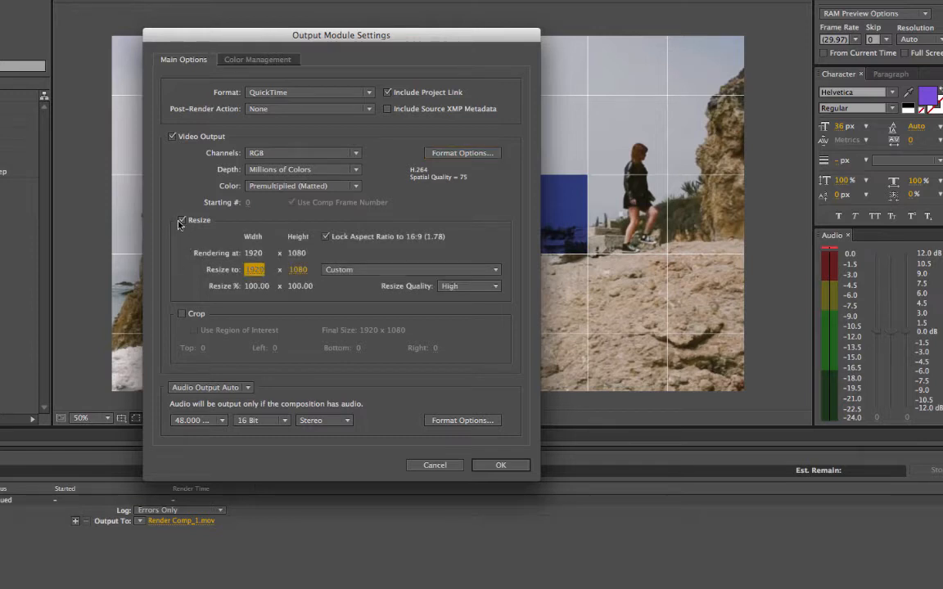
click(409, 268)
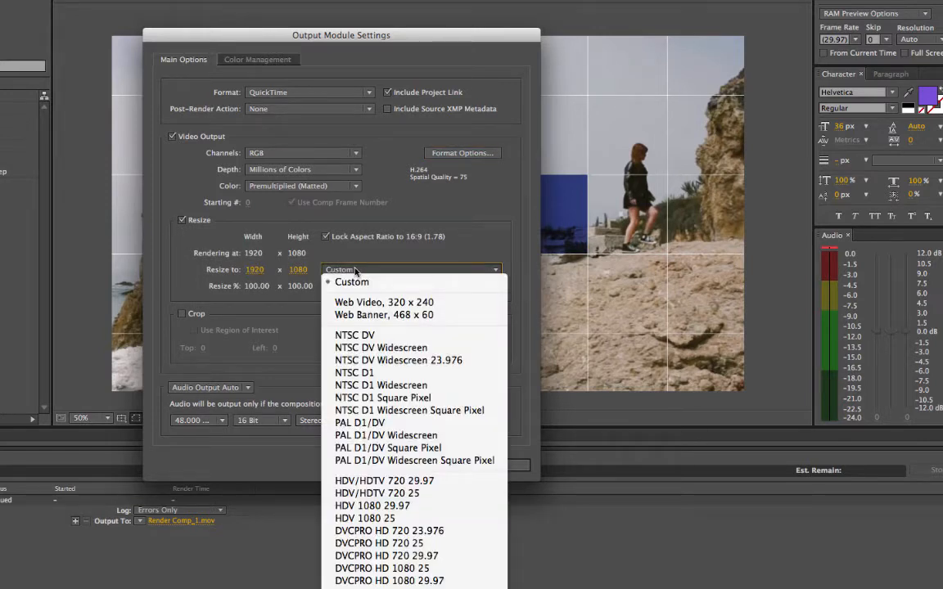
mouse_move(380, 385)
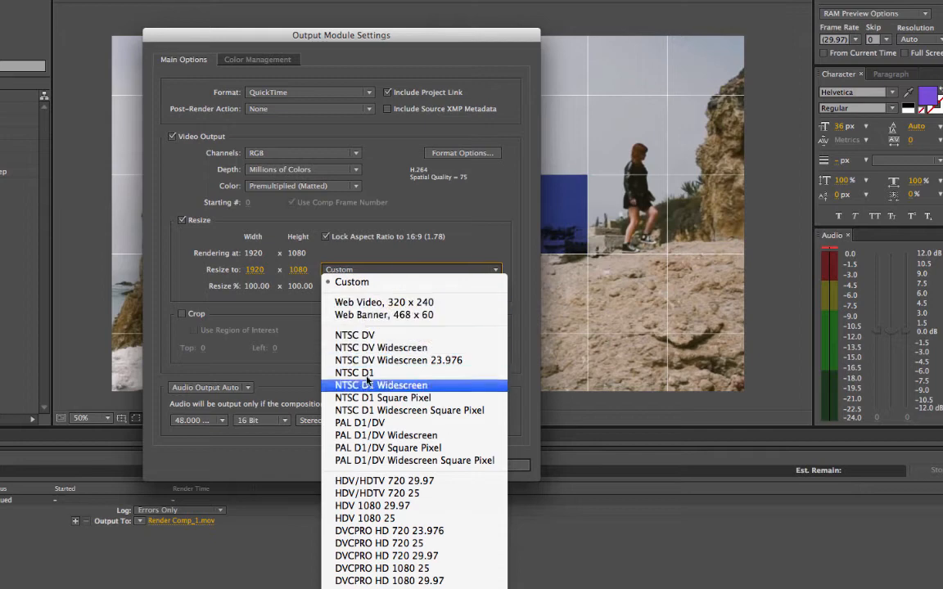
mouse_move(385, 481)
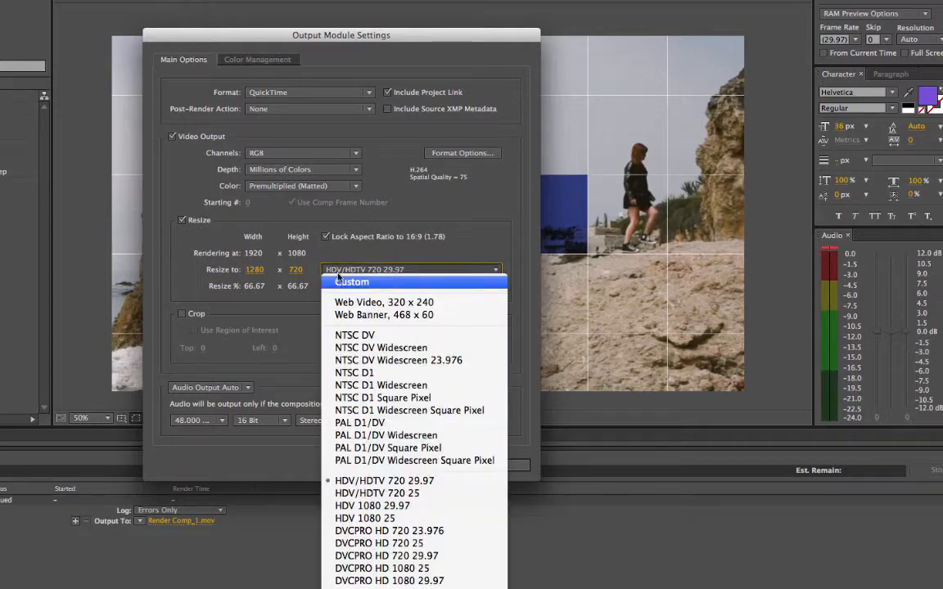
click(373, 504)
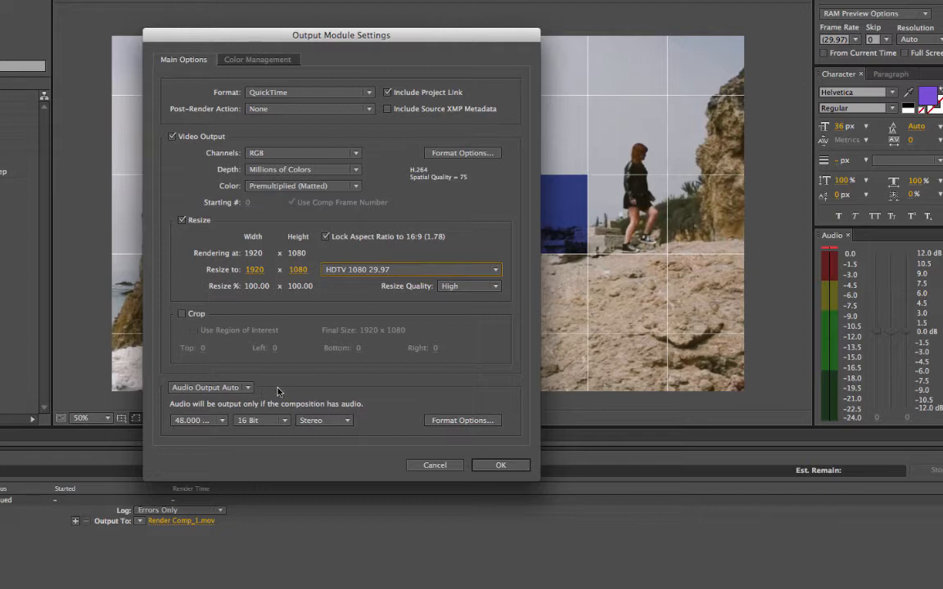
click(210, 386)
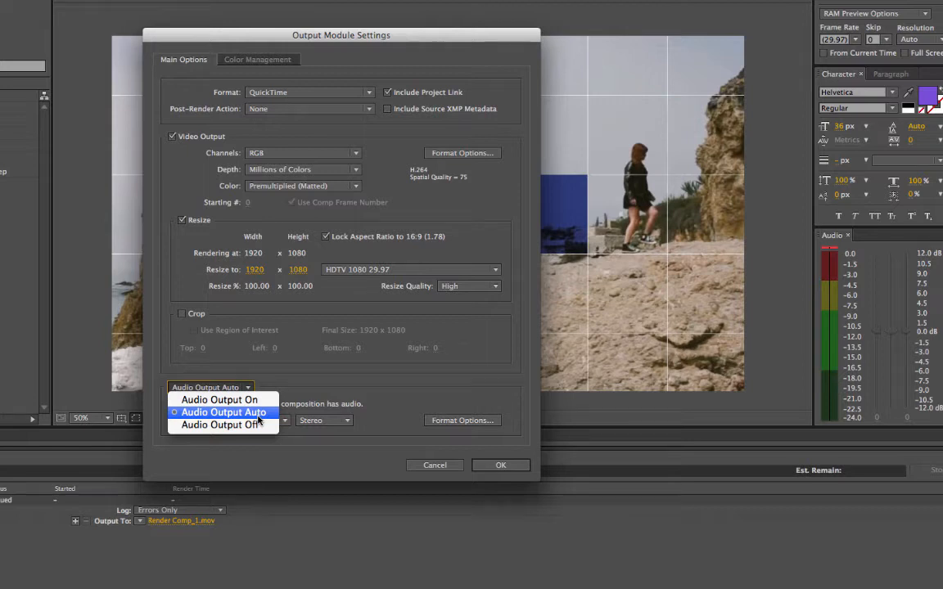
mouse_move(287, 403)
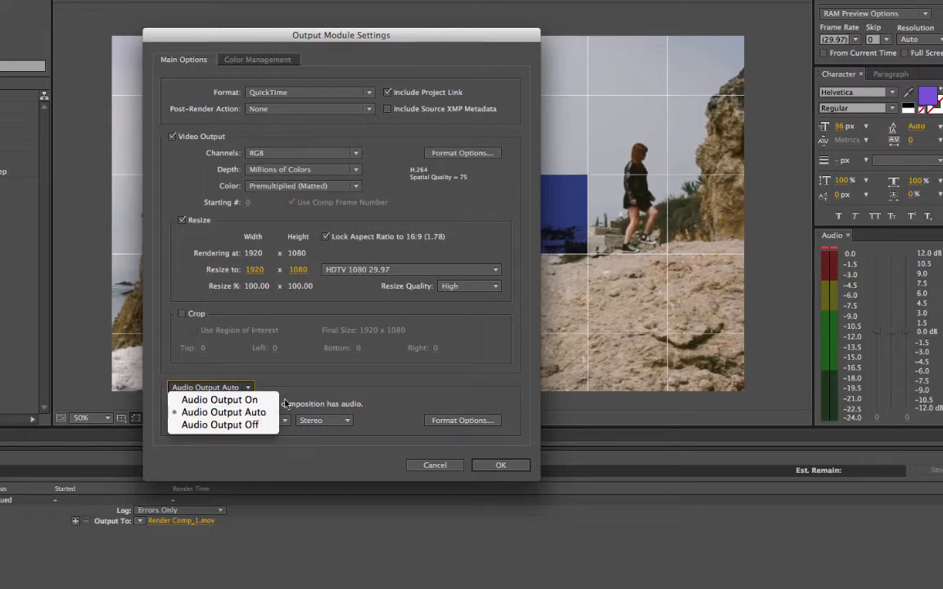
mouse_move(219, 424)
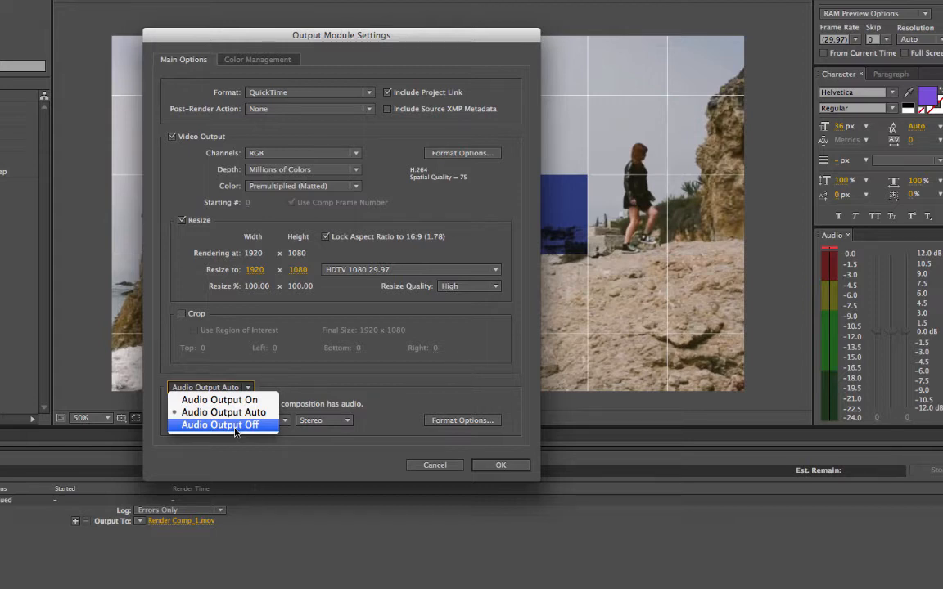
click(223, 413)
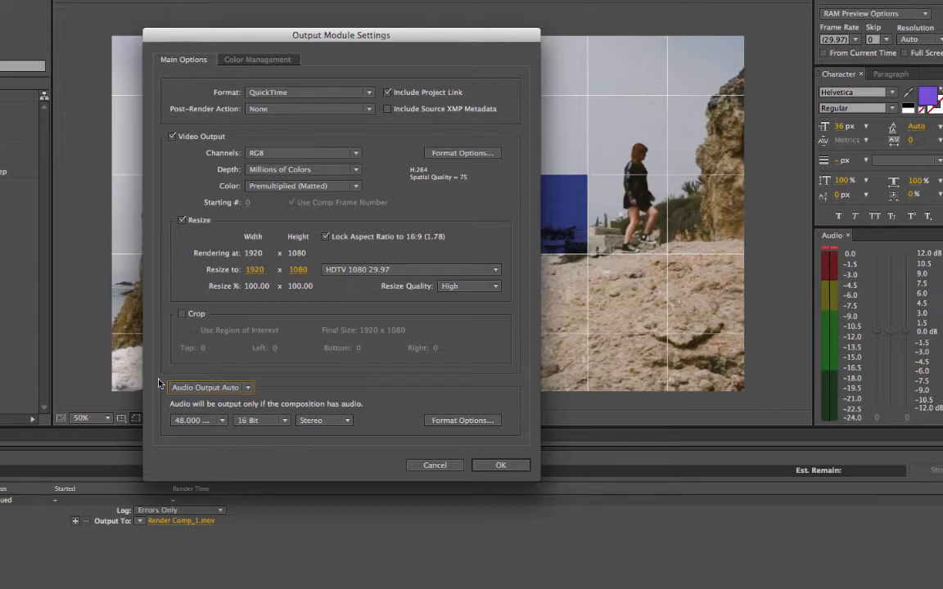
mouse_move(221, 401)
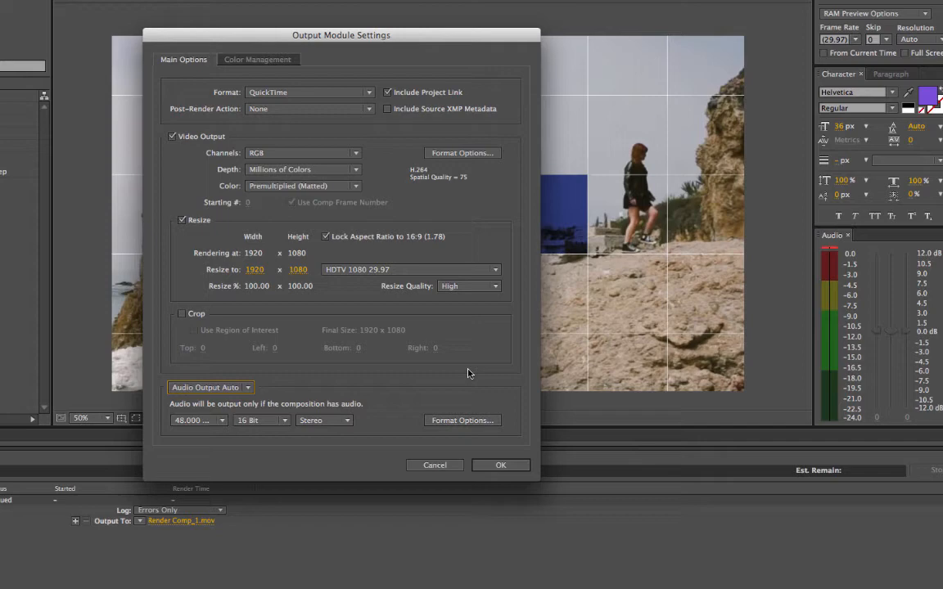
click(501, 465)
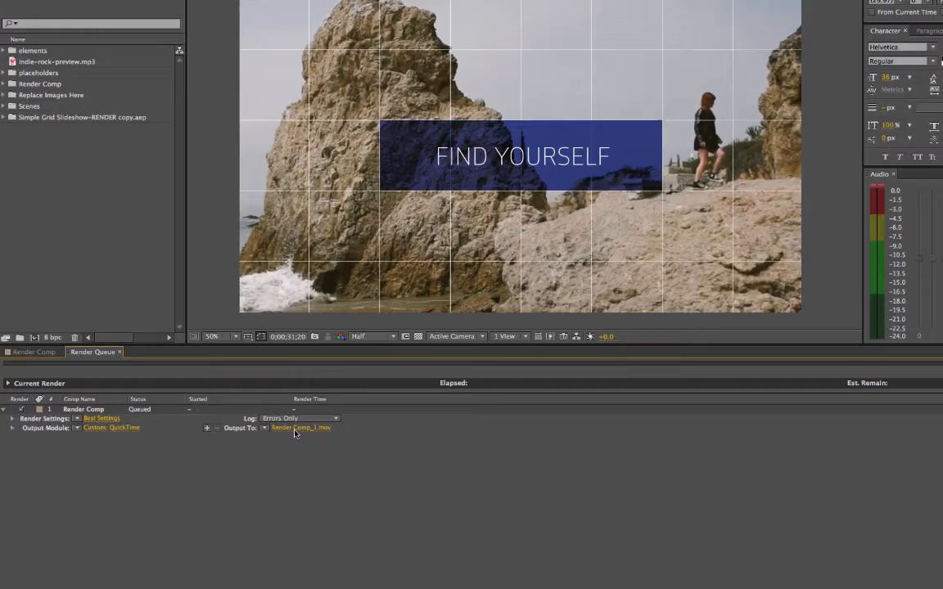
Save the render output to the Desktop as Render2015.mov.
click(302, 427)
text(Render)
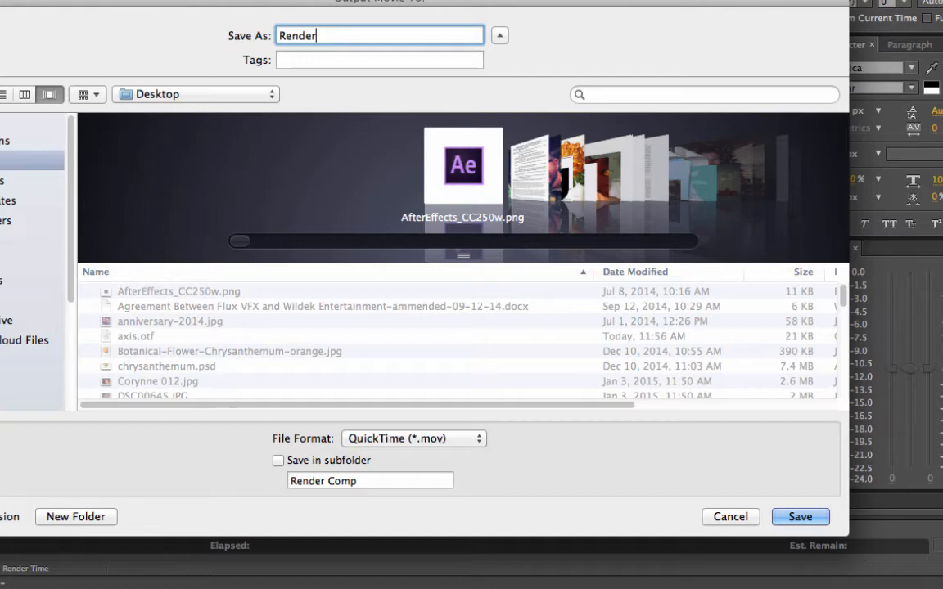
text(2015)
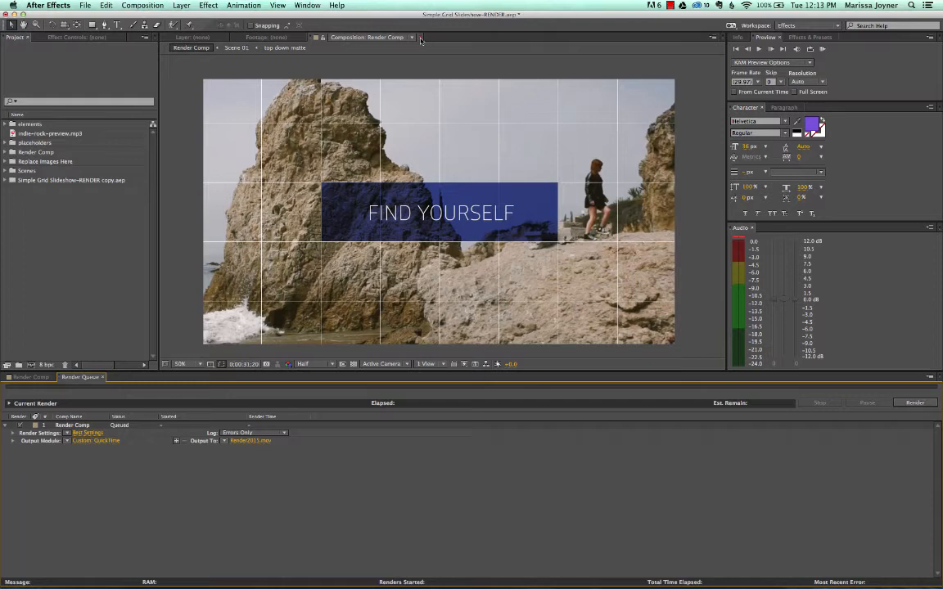
mouse_move(421, 40)
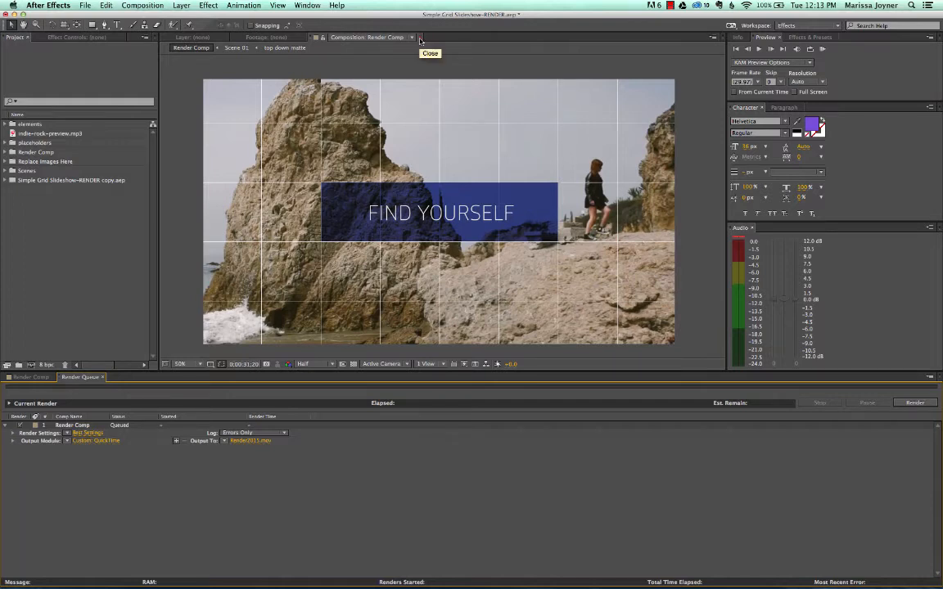
Close the viewer, reopen Render Comp, return to the Render Queue and start rendering.
click(429, 52)
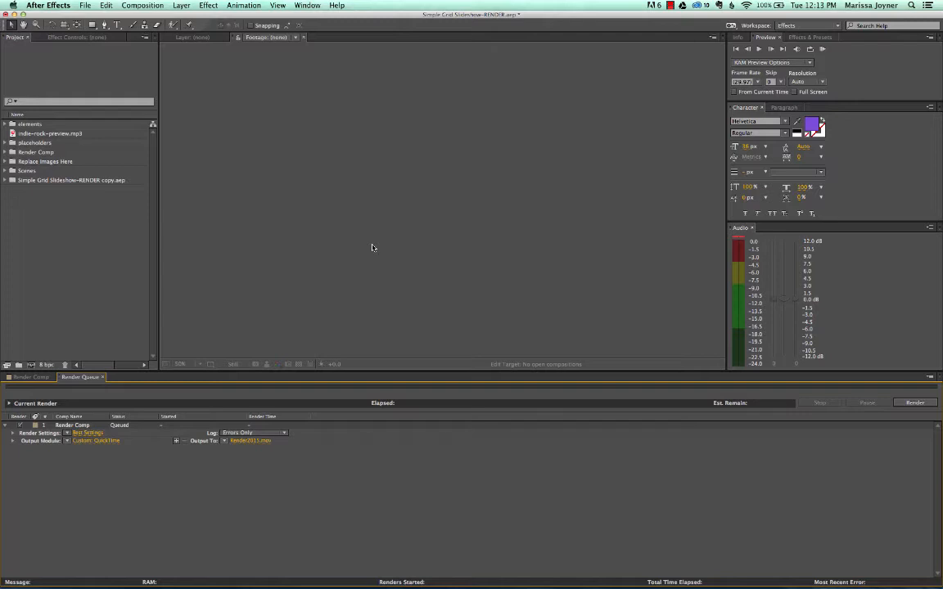
mouse_move(374, 243)
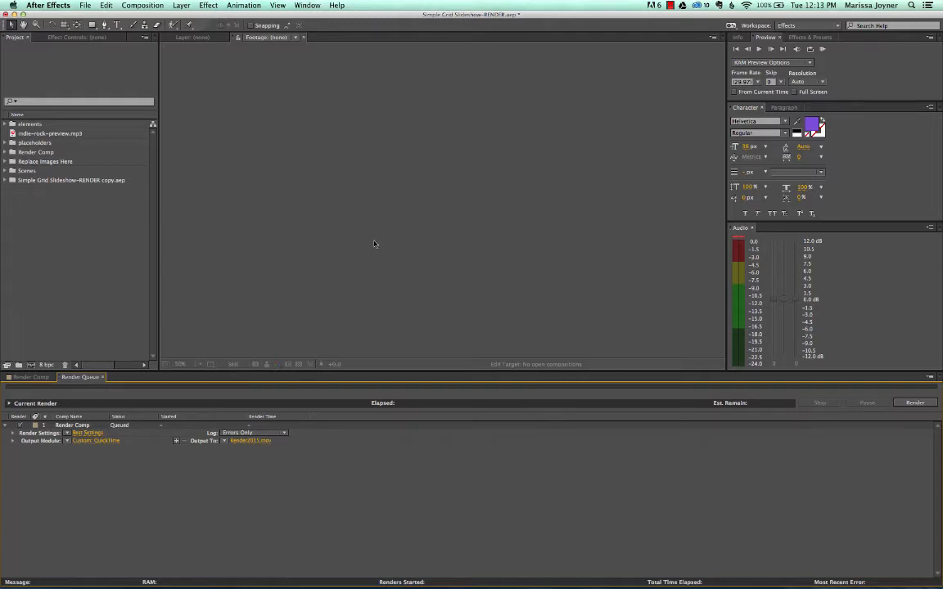
double_click(46, 162)
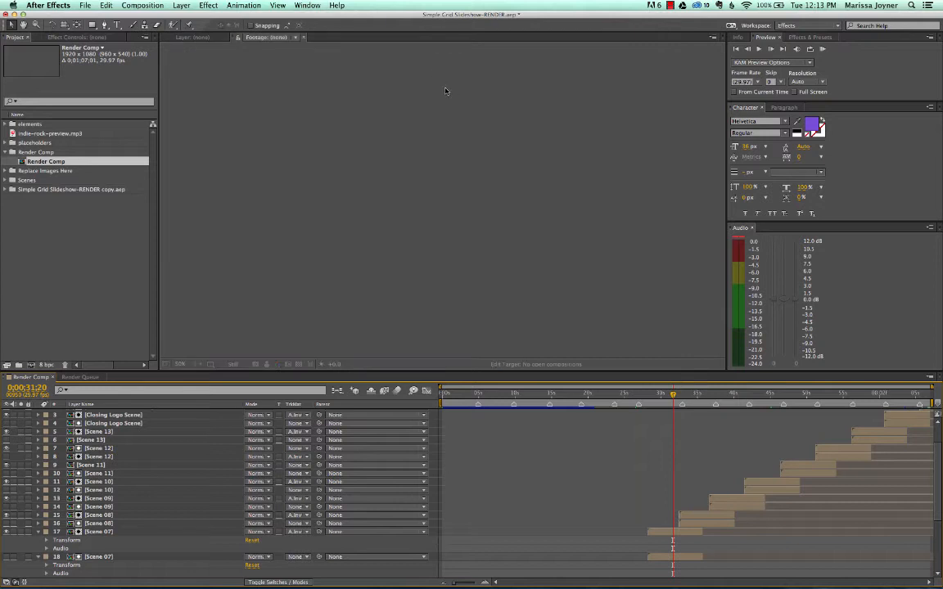
mouse_move(412, 286)
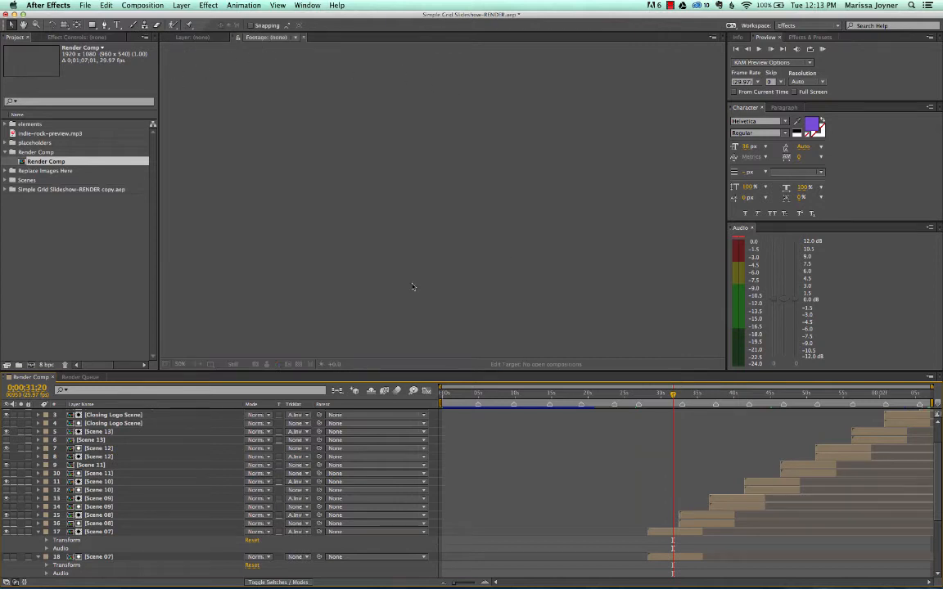
click(79, 376)
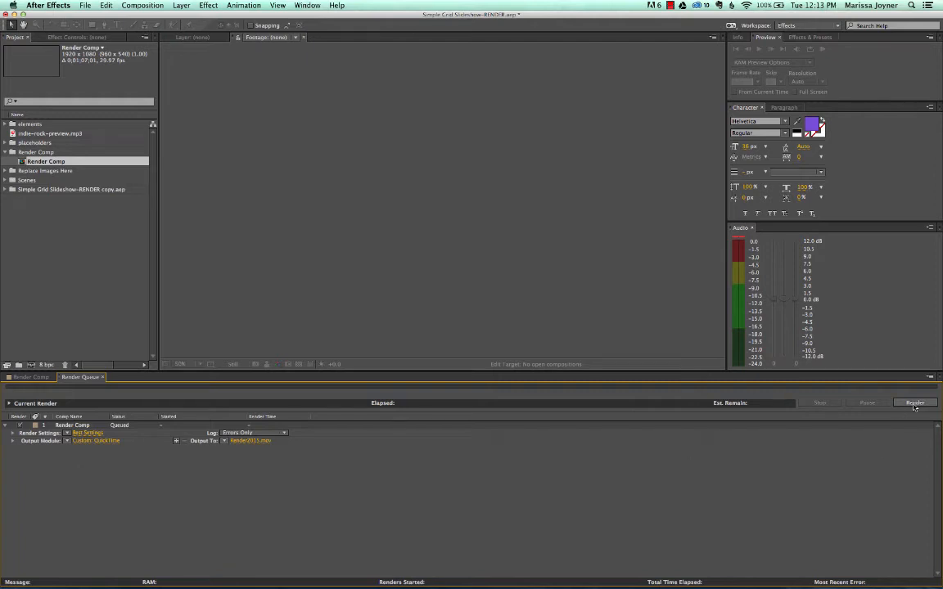
click(915, 403)
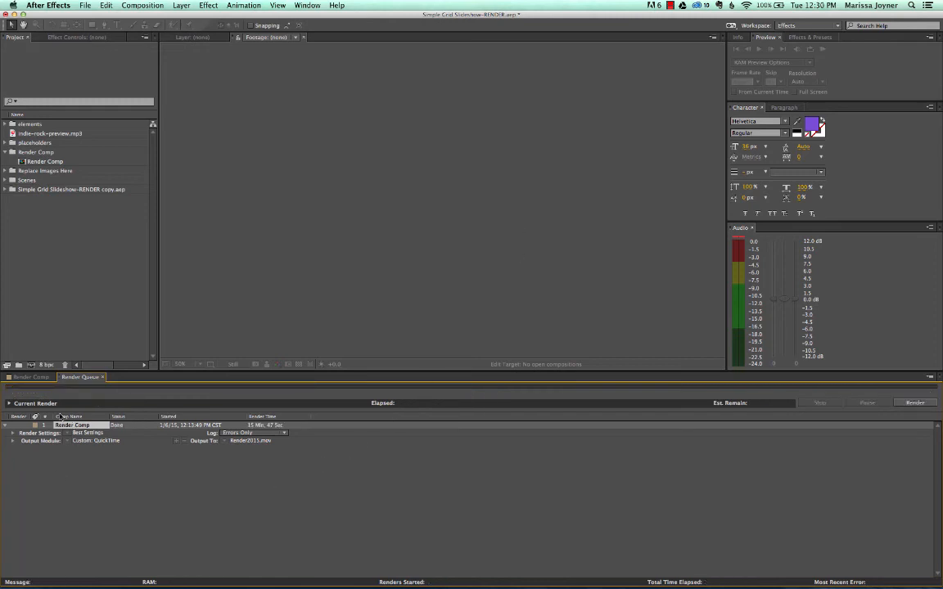
In Finder, view Render2015.mov's info (1920x1080 QuickTime) and play the rendered movie.
click(13, 440)
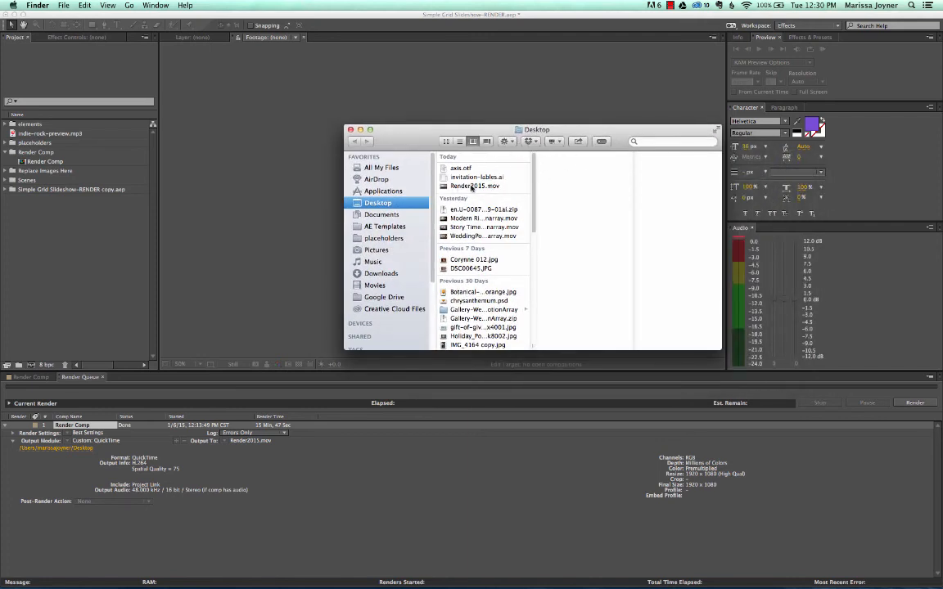
click(475, 187)
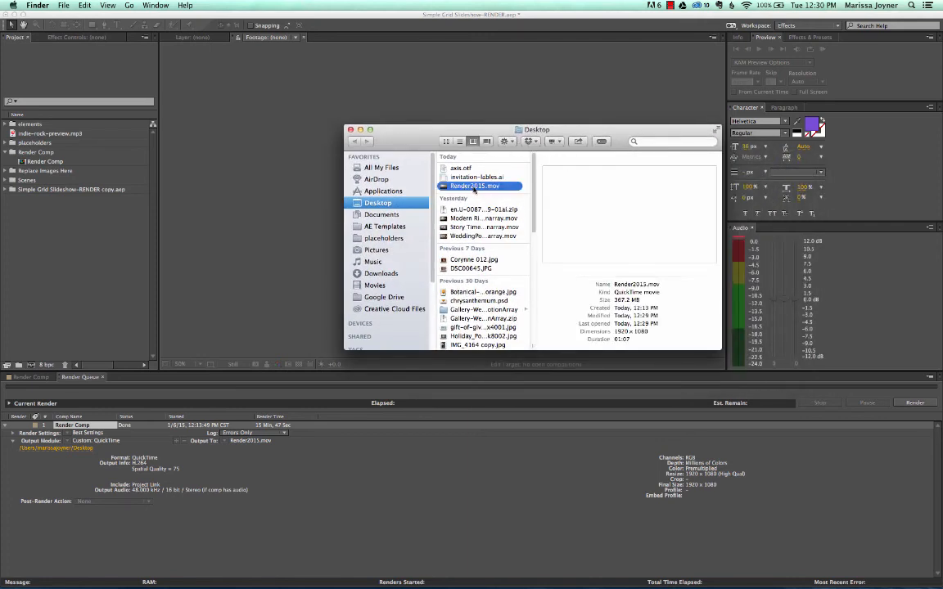
double_click(475, 187)
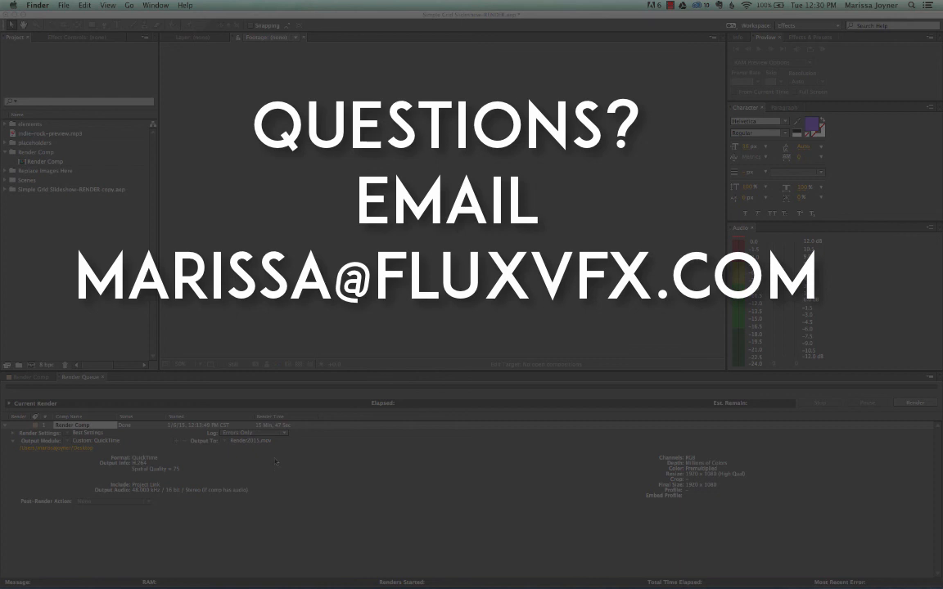
mouse_move(278, 465)
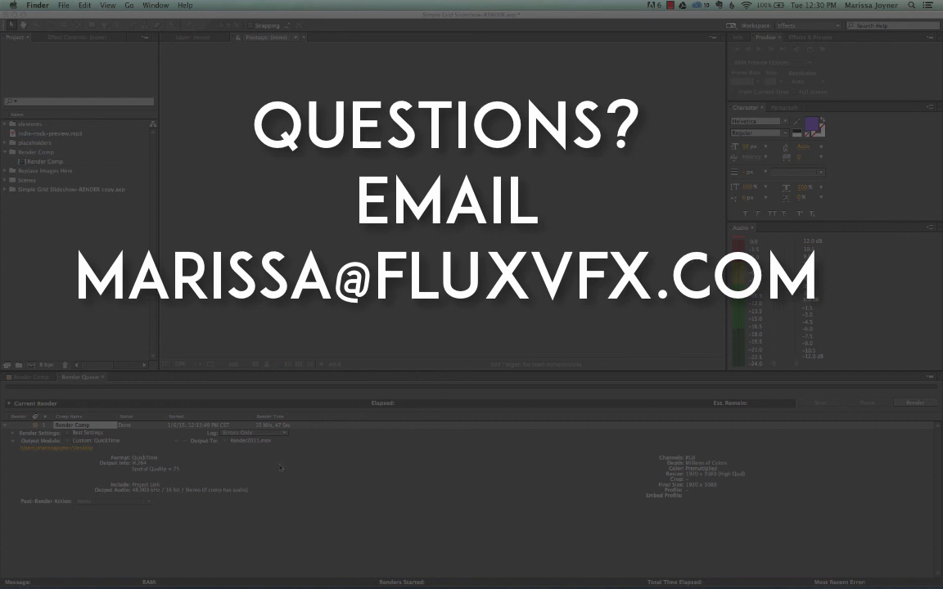